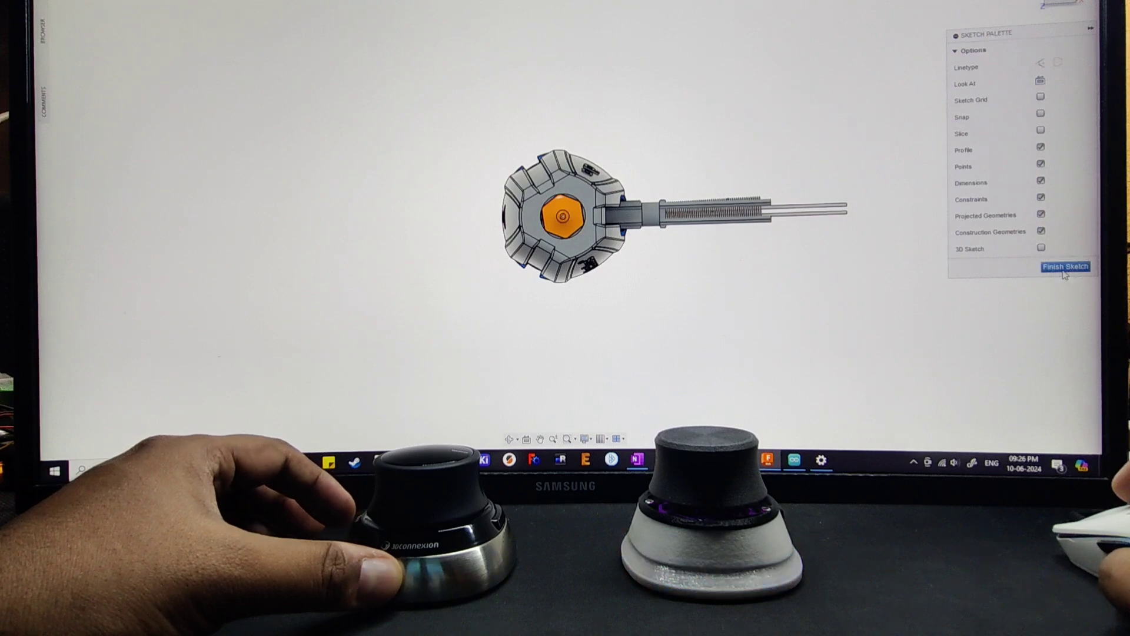
# Finish the sketch and return to the 3D hotend assembly with its blue heatsink
pyautogui.click(1067, 267)
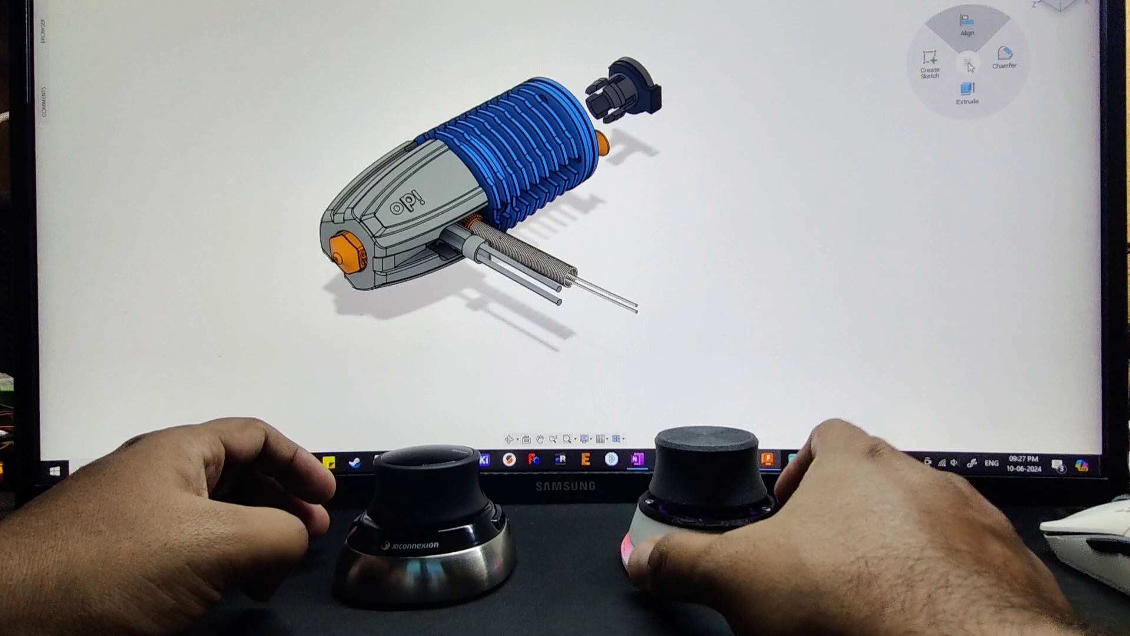
# Start an Extrude on the detached clip's sketch profile from the marking menu
pyautogui.click(968, 99)
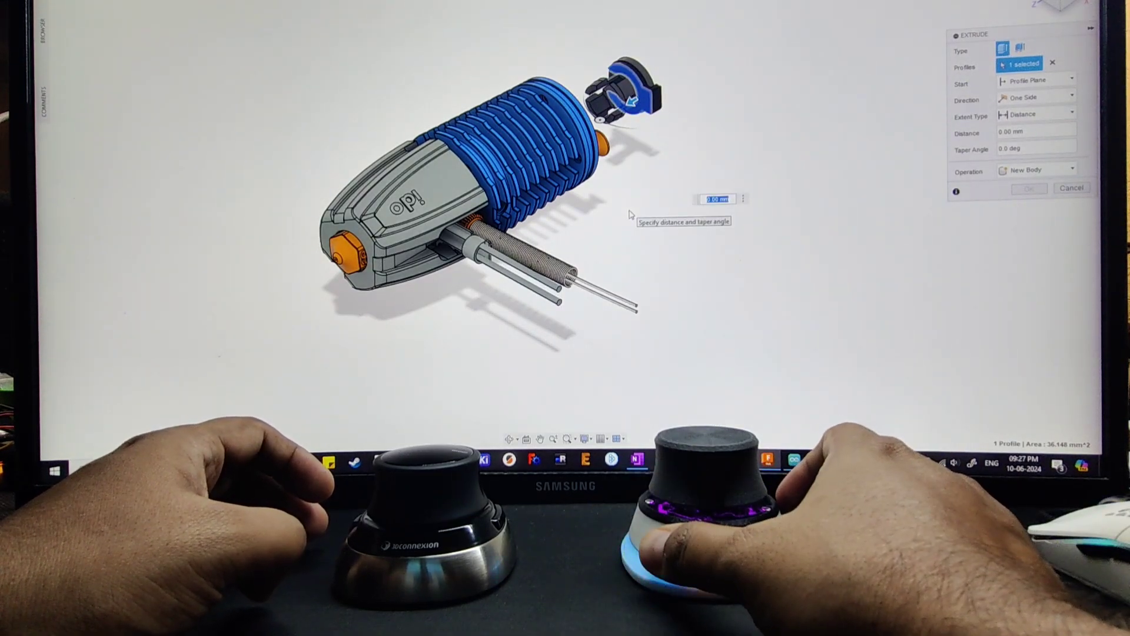
pyautogui.rightClick(629, 214)
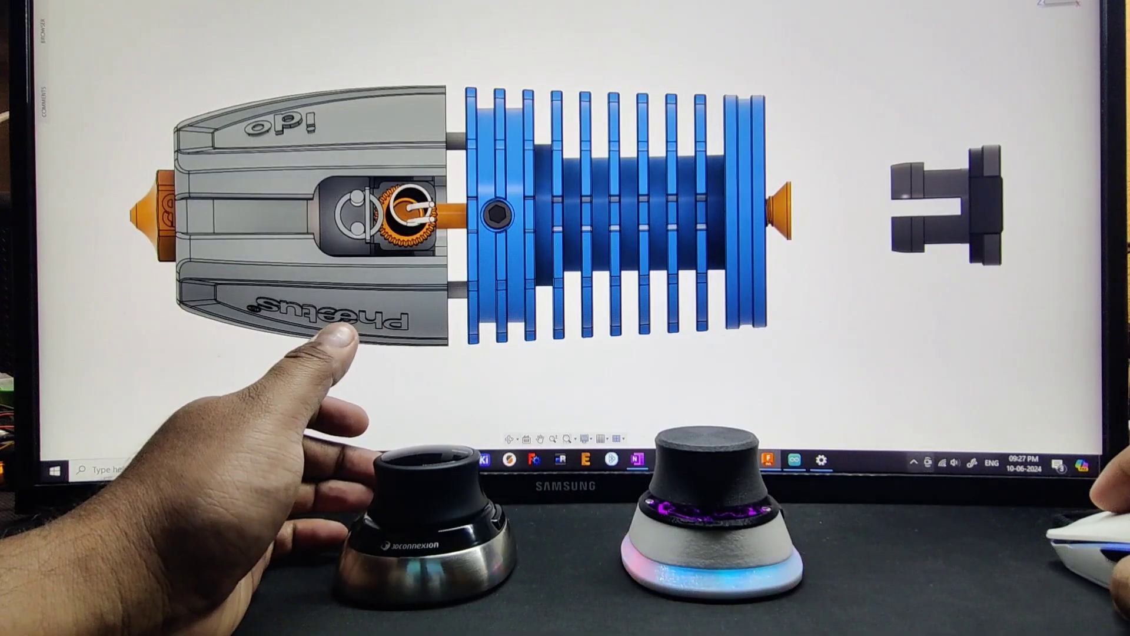
# Snap the hotend assembly to the Front view, bringing up the SpaceMouse Wireless settings
pyautogui.click(916, 462)
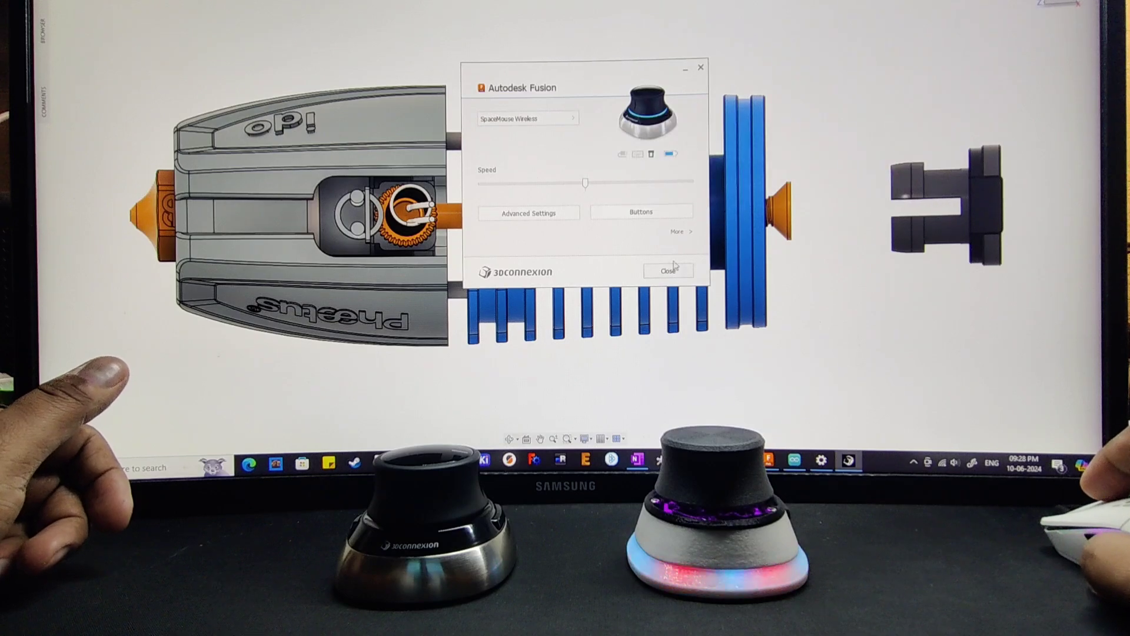
pyautogui.click(668, 271)
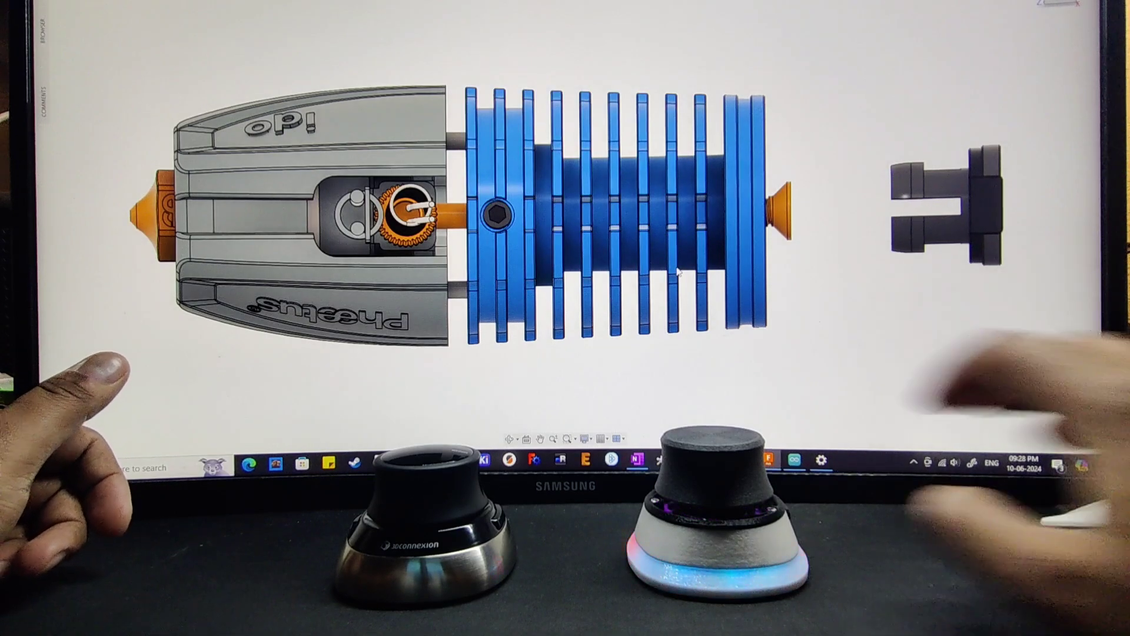